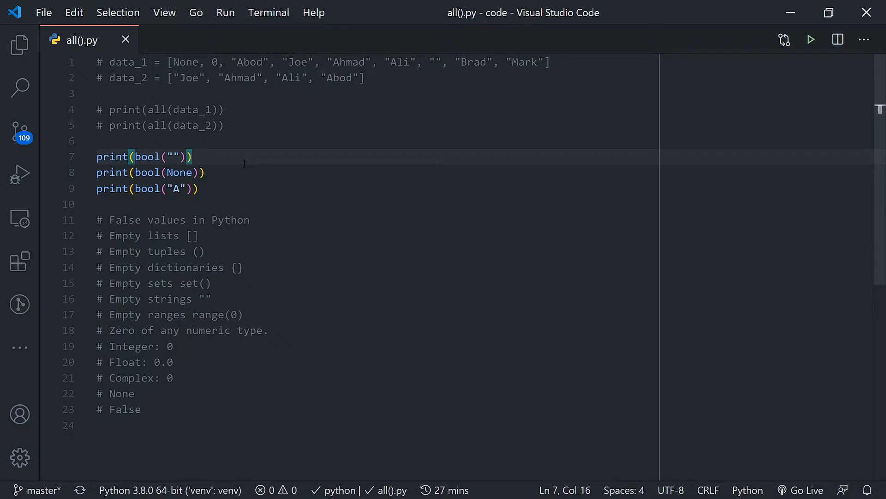
# Run all().py to print False, False, True, then select the "A" string in the third bool() test
pyautogui.click(195, 188)
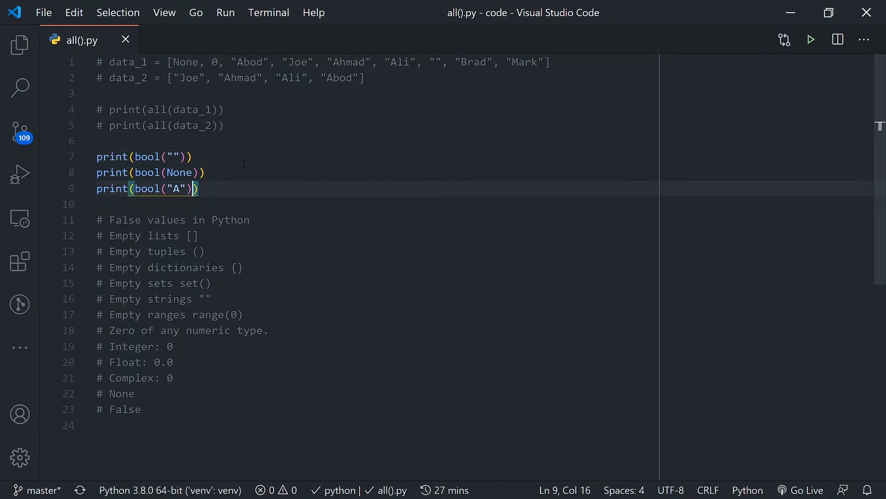
pyautogui.click(811, 40)
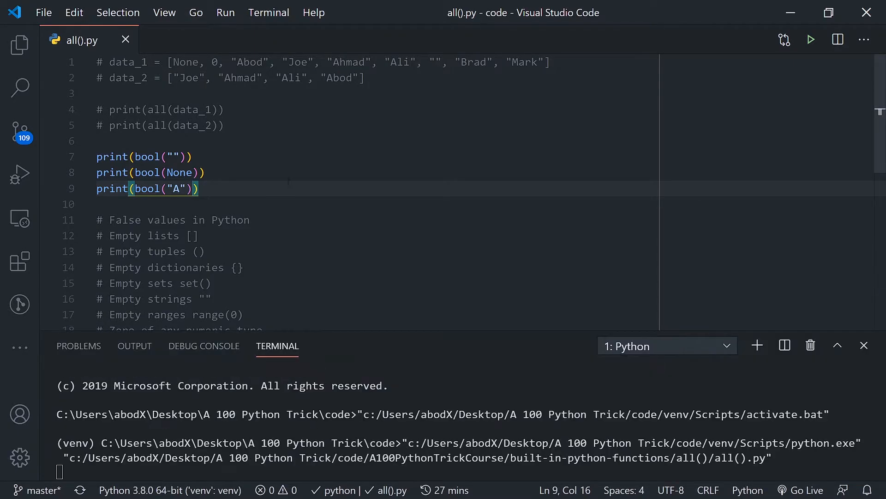
pyautogui.click(811, 40)
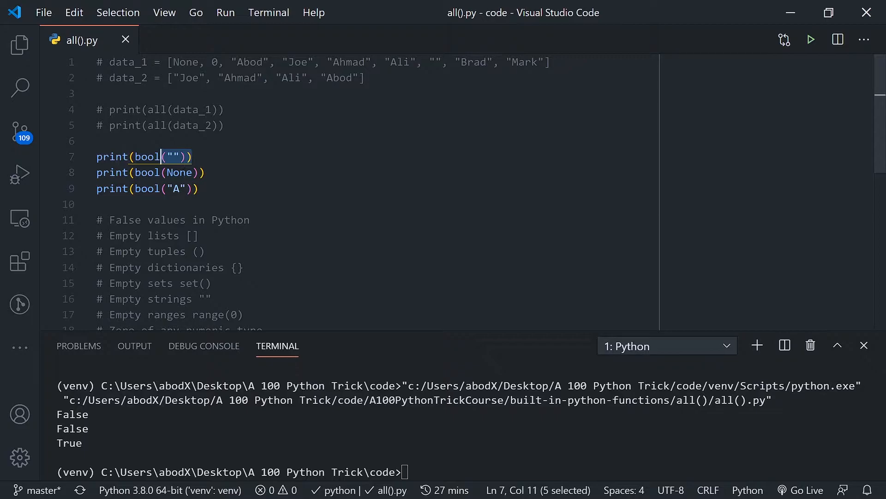
pyautogui.doubleClick(180, 173)
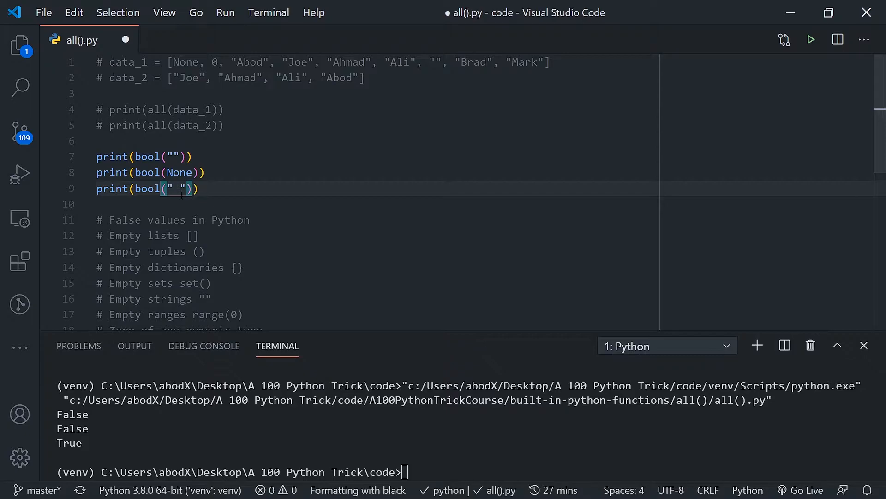
# Save all().py with the third bool() test now checking a space-only string
pyautogui.press('ctrl+s')
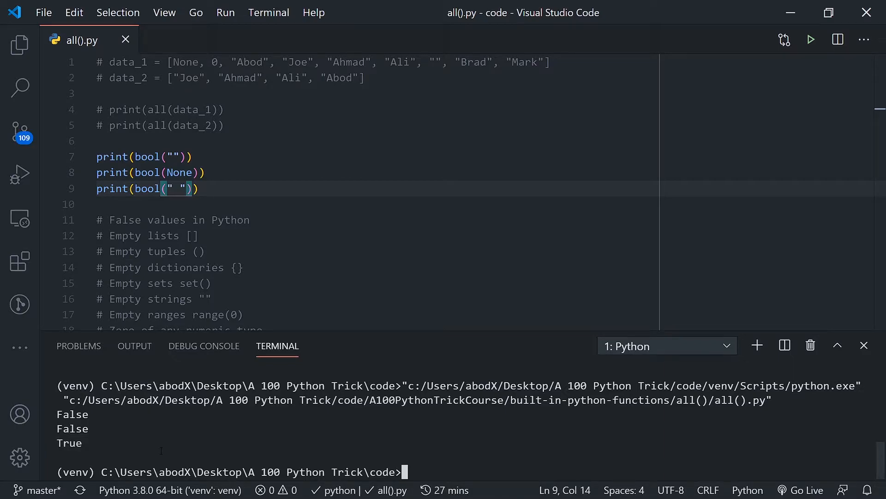
pyautogui.scroll(-3)
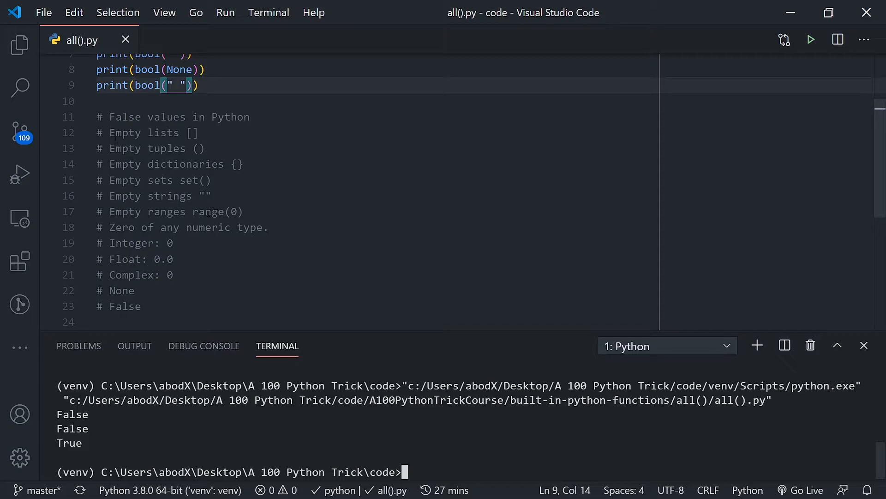
pyautogui.doubleClick(124, 132)
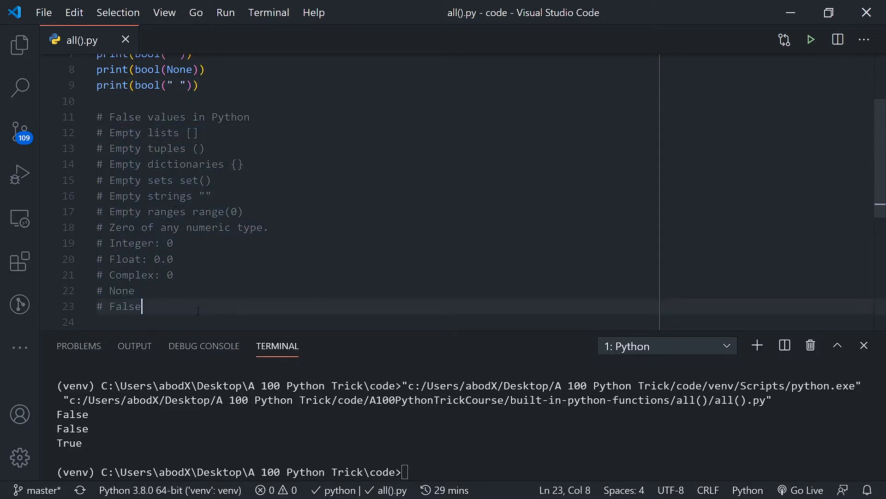
pyautogui.doubleClick(125, 305)
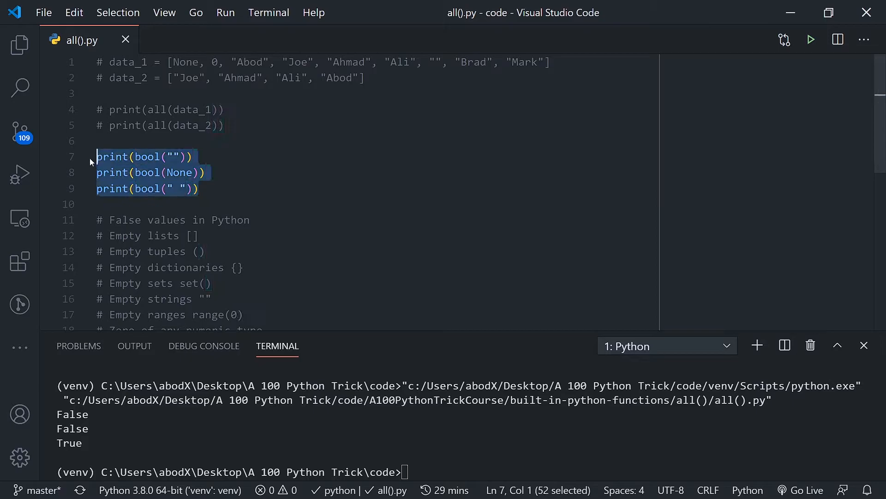
# Comment out the three bool() test lines with Ctrl+/
pyautogui.press('ctrl+/')
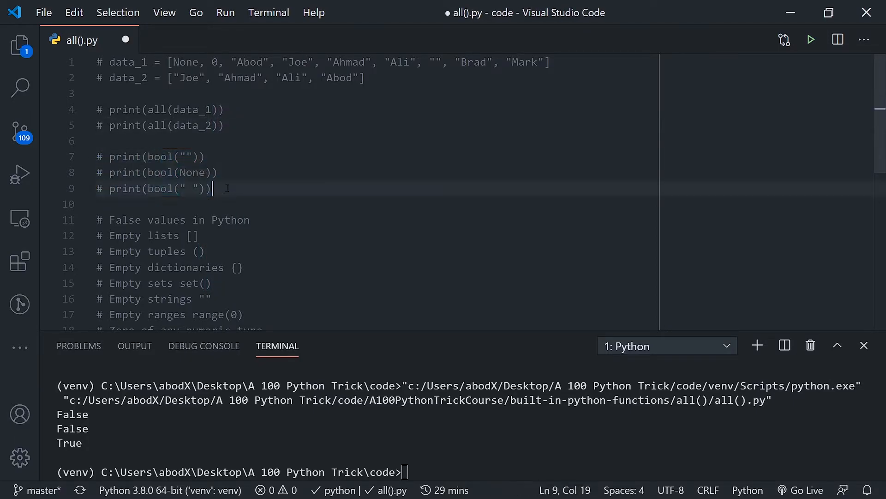
pyautogui.click(224, 125)
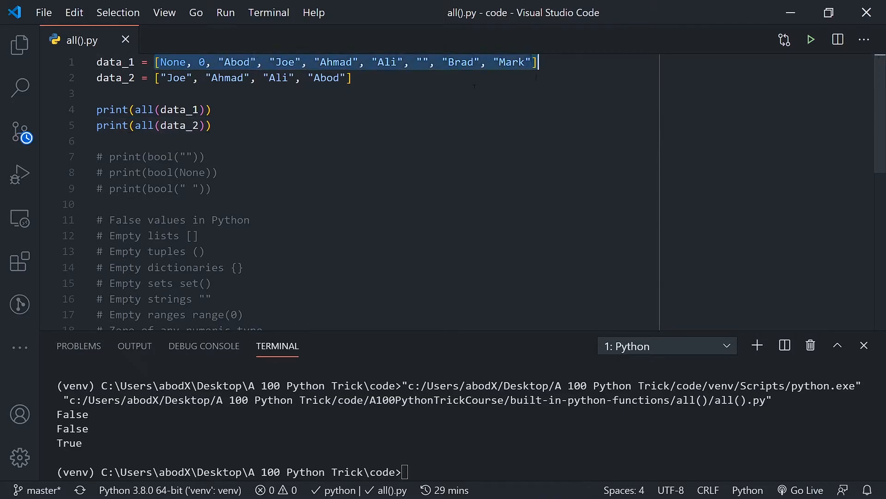
# Re-enable the data_1 and data_2 lists and their all() print lines, working around Ahmad in data_1
pyautogui.click(116, 77)
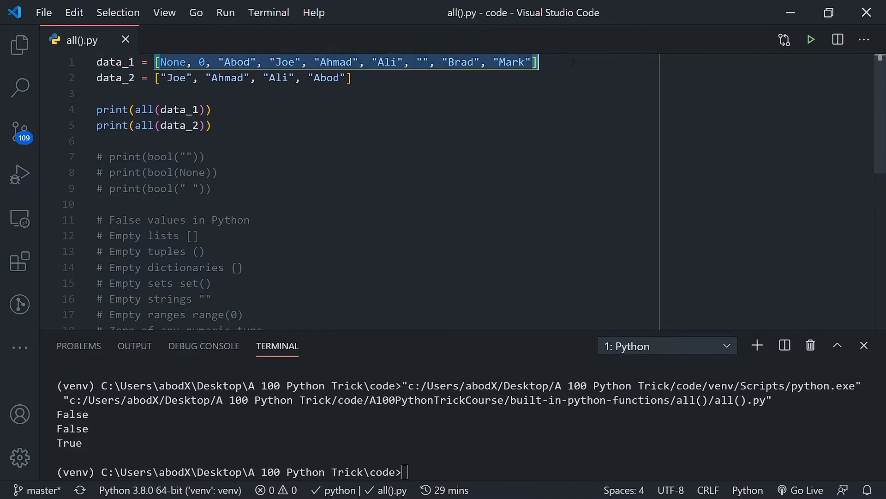
pyautogui.doubleClick(459, 61)
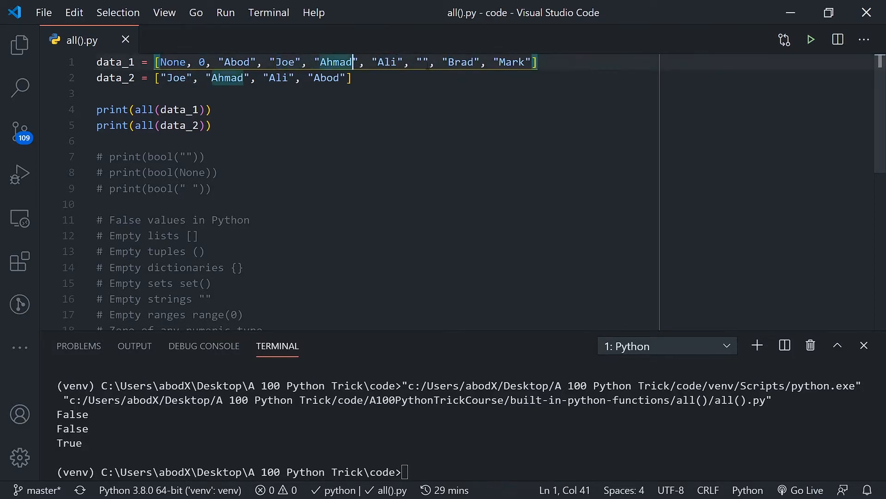
pyautogui.click(420, 62)
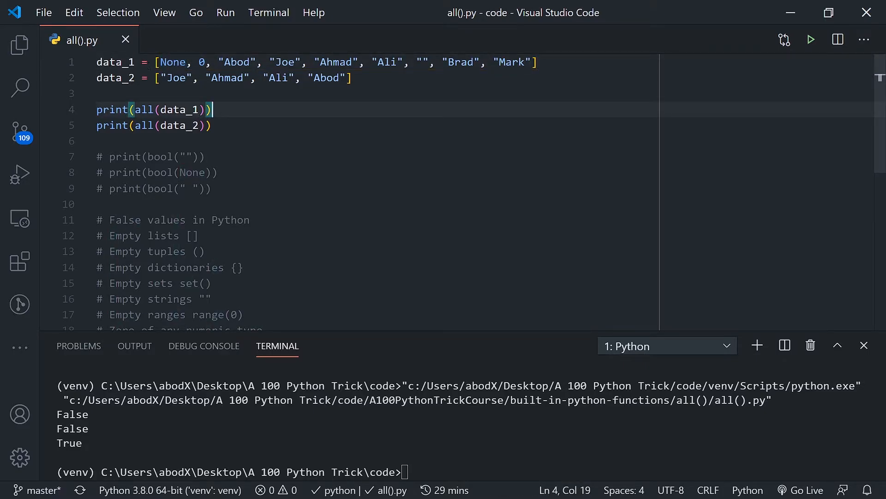
pyautogui.doubleClick(117, 61)
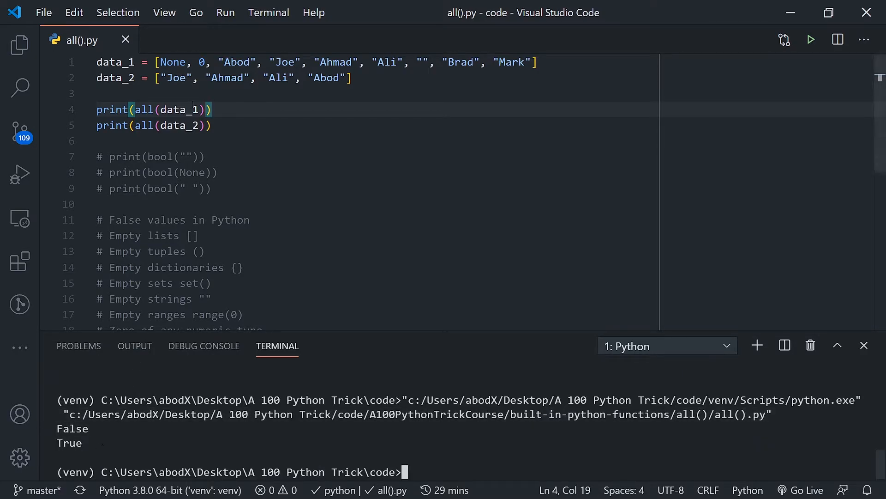
# With the terminal showing False and True, select bool in the first bool() test
pyautogui.doubleClick(115, 62)
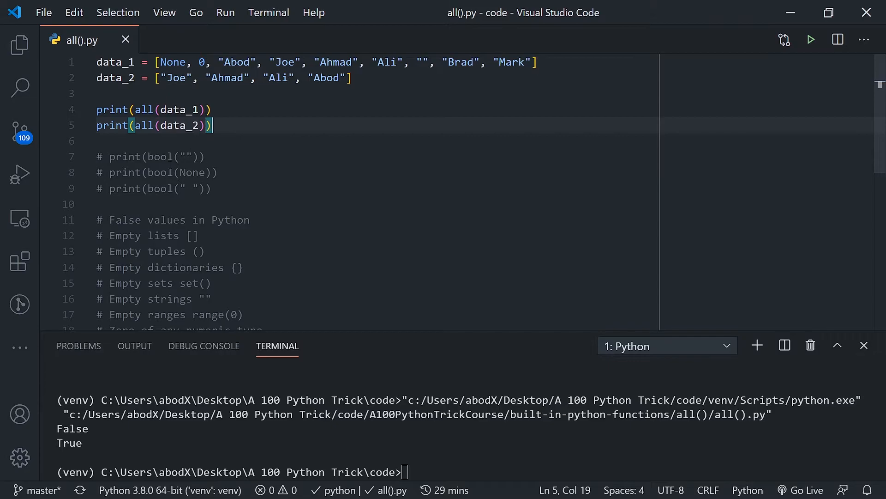
pyautogui.doubleClick(160, 157)
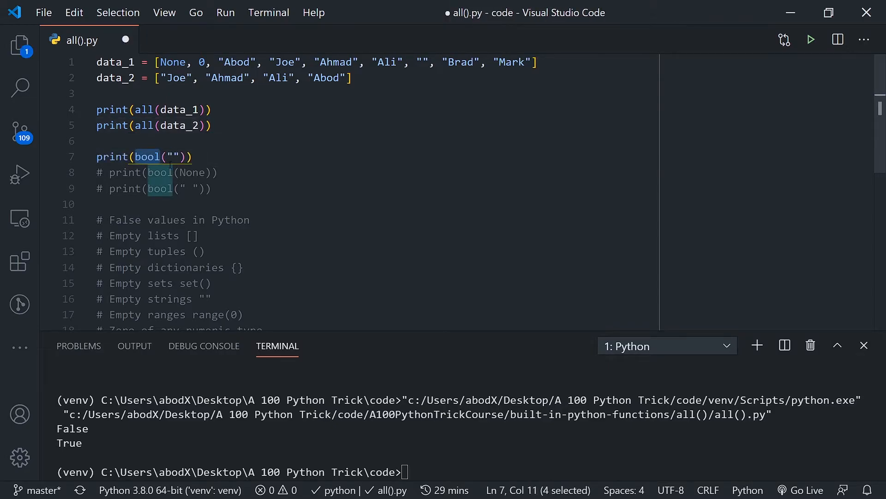
pyautogui.press('ctrl+/')
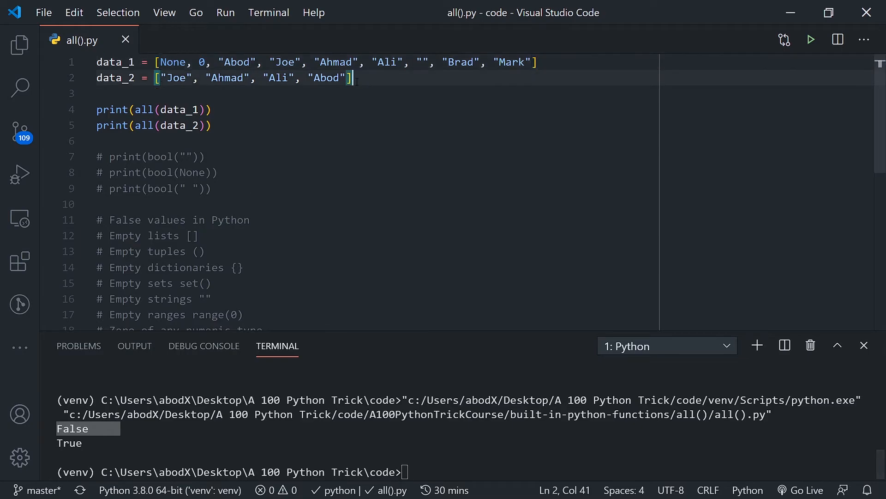
pyautogui.moveTo(354, 77); pyautogui.dragTo(158, 78)
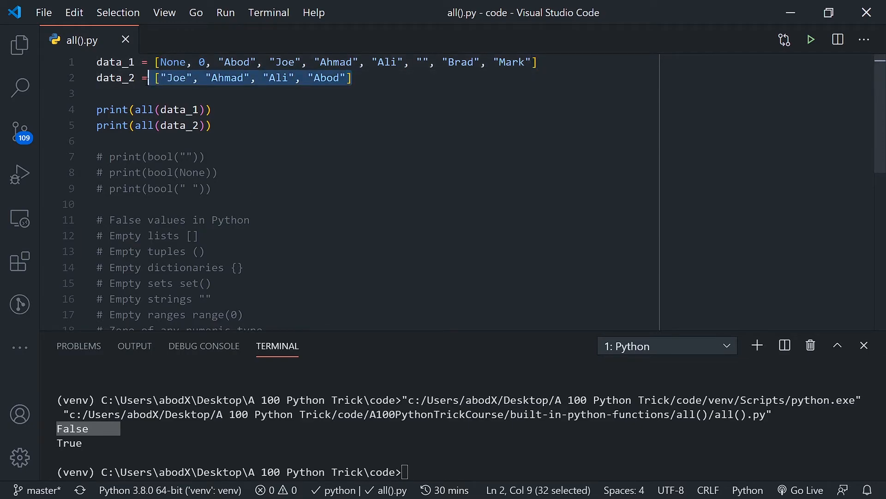